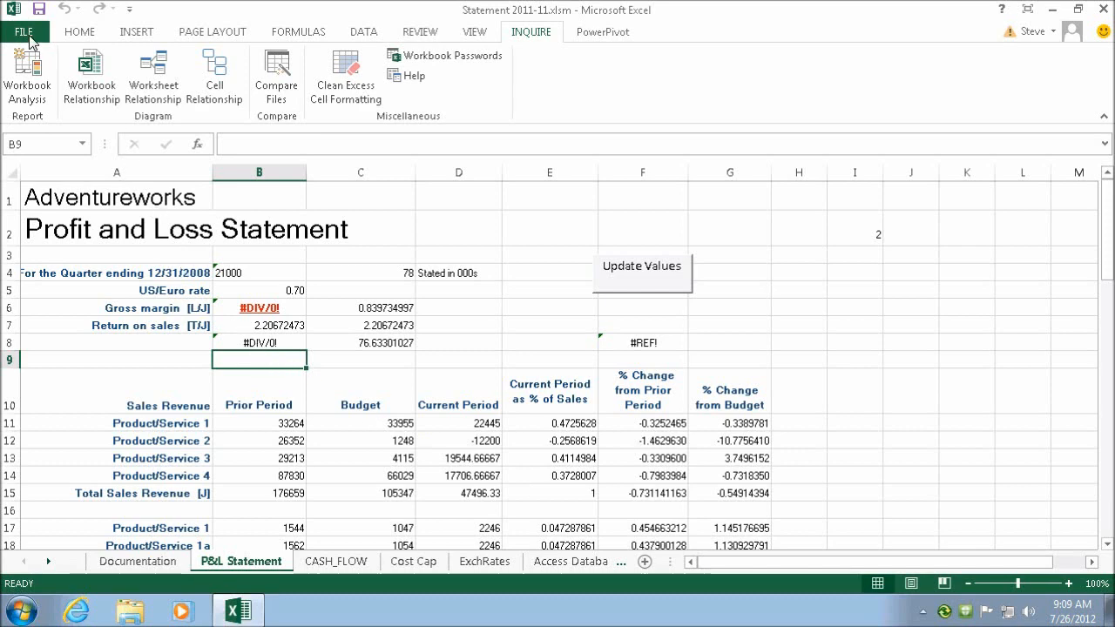
Open Statement 2011-09.xlsm from Recent Workbooks while the 2011-11 statement stays open
left_click(24, 32)
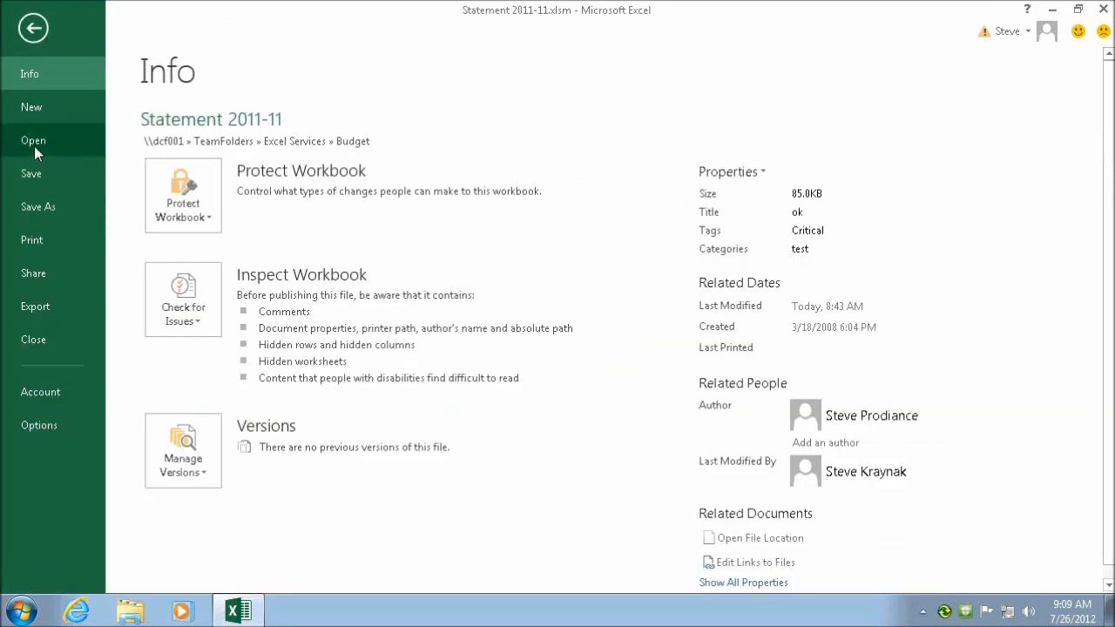
left_click(33, 140)
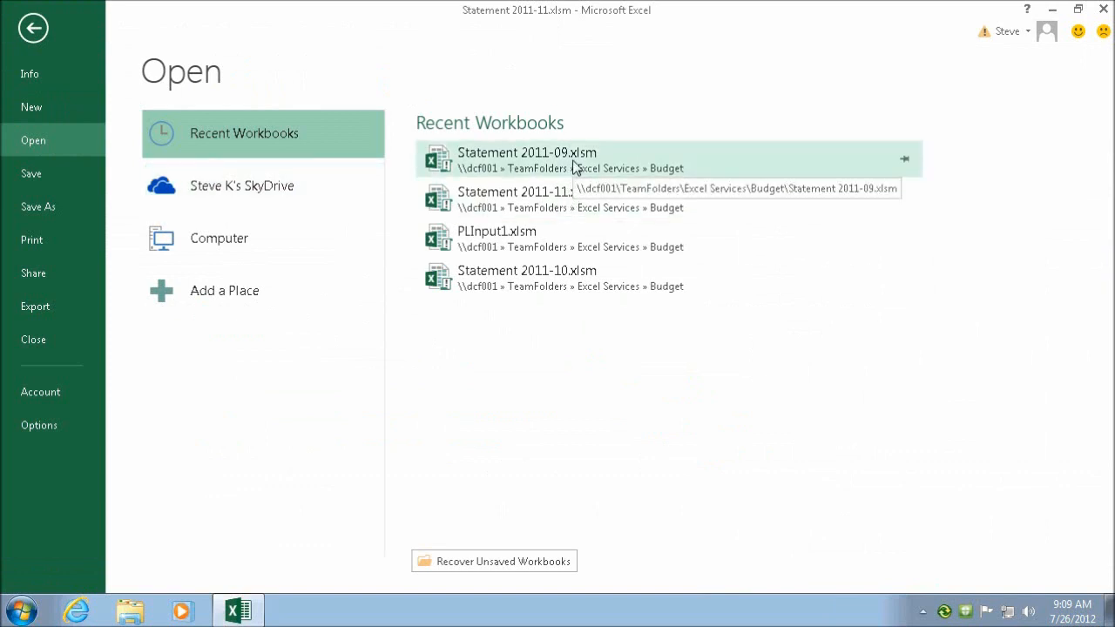
left_click(527, 159)
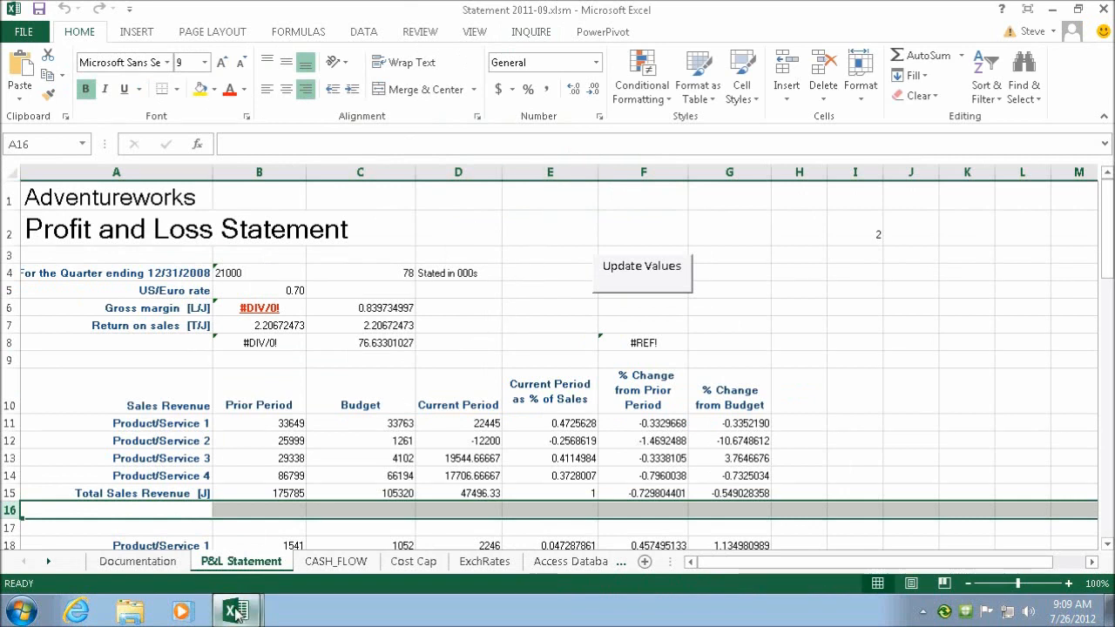
Show the INQUIRE ribbon tab with its Compare Files tool
left_click(236, 610)
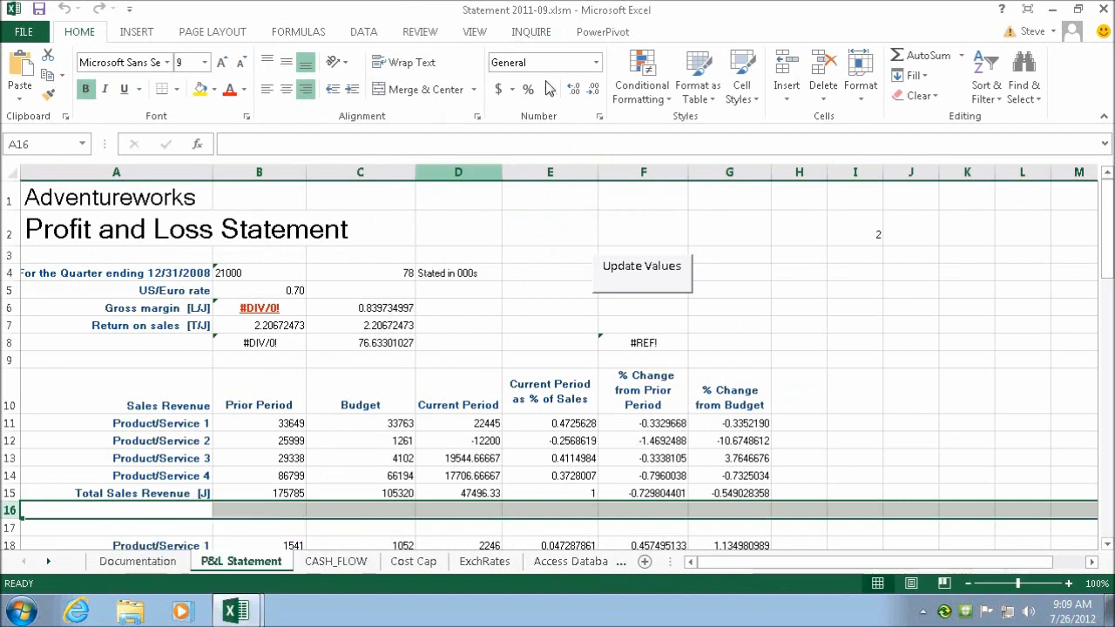
left_click(531, 32)
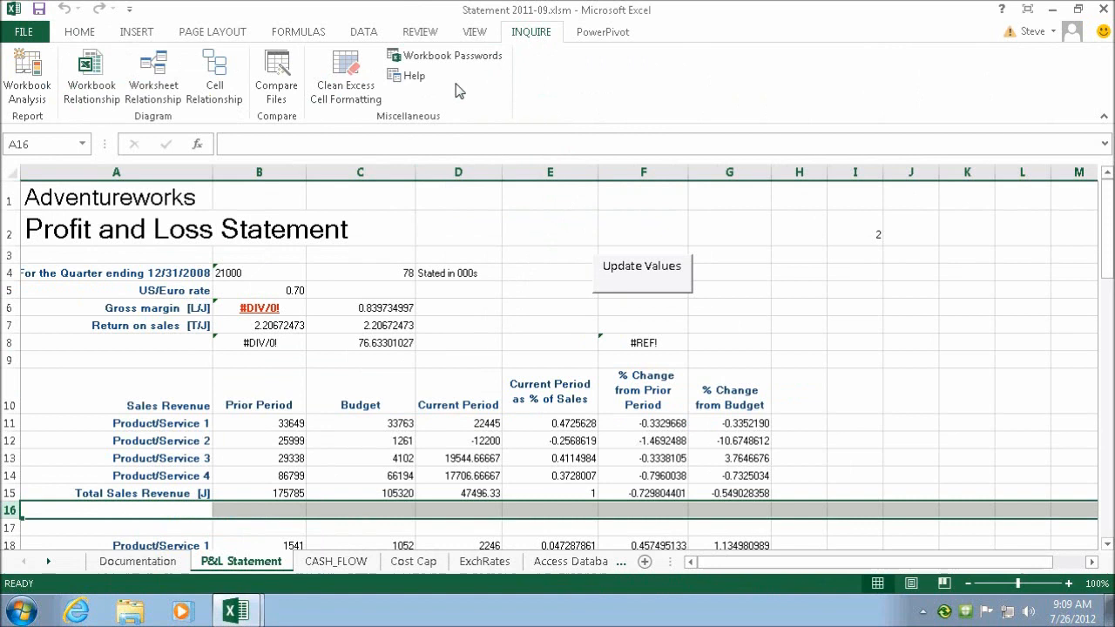
Run Compare Files on 2011-09 versus 2011-11 without saving, producing 134 differences
left_click(276, 74)
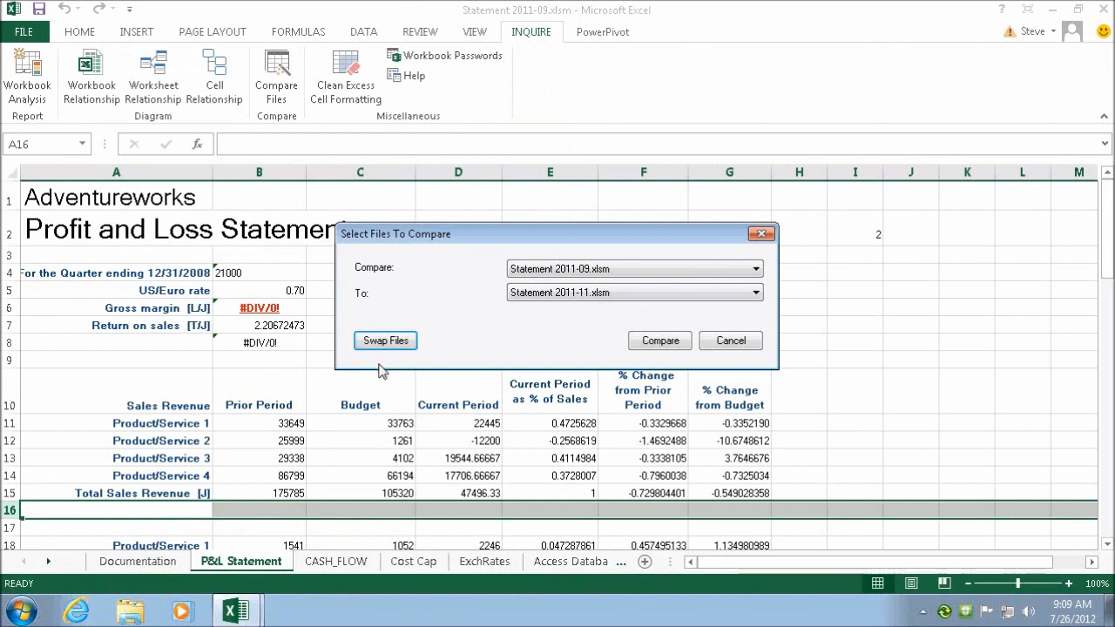
left_click(386, 340)
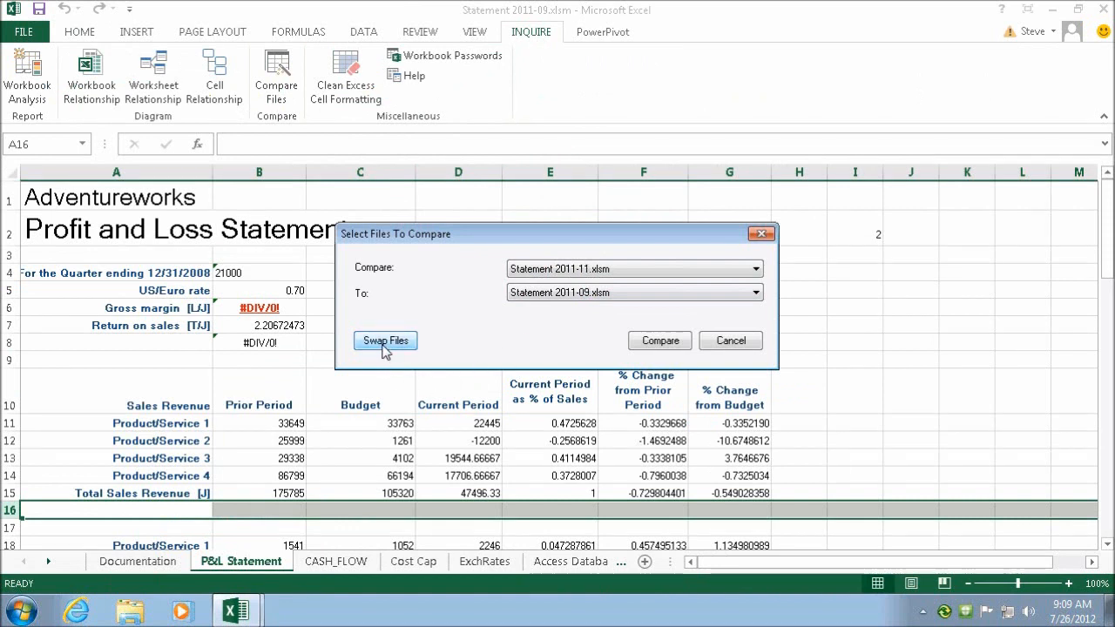
left_click(385, 340)
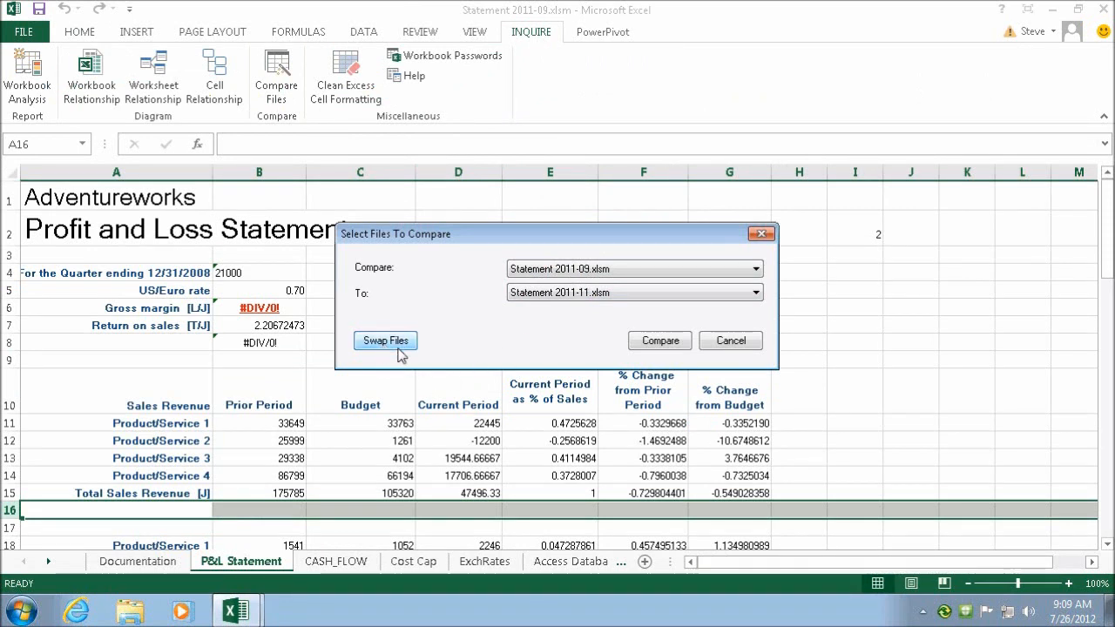
left_click(659, 340)
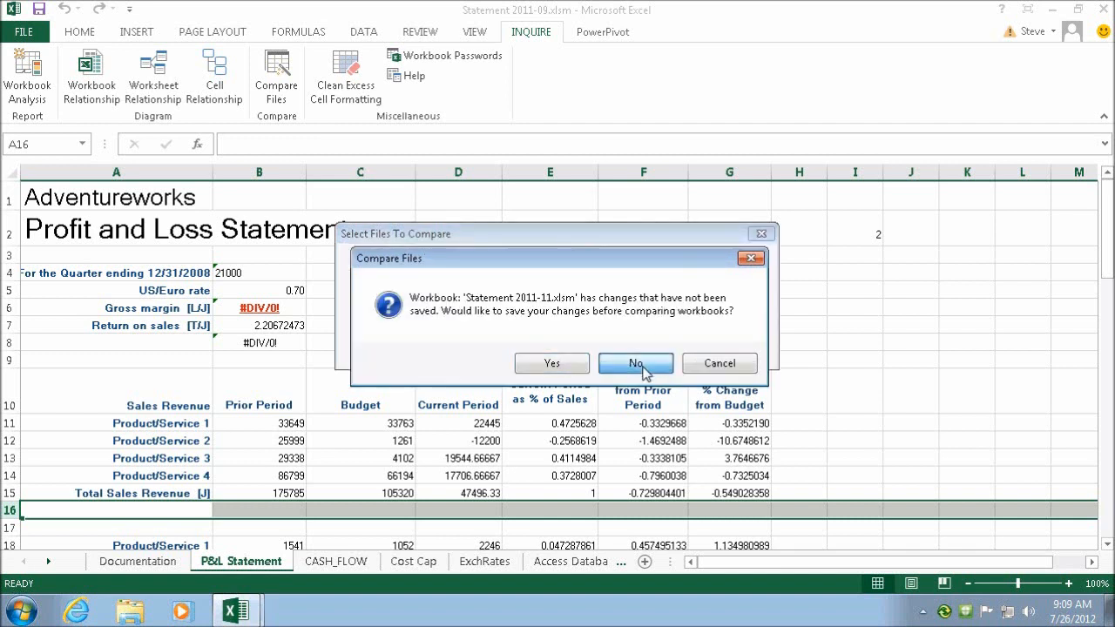
left_click(635, 363)
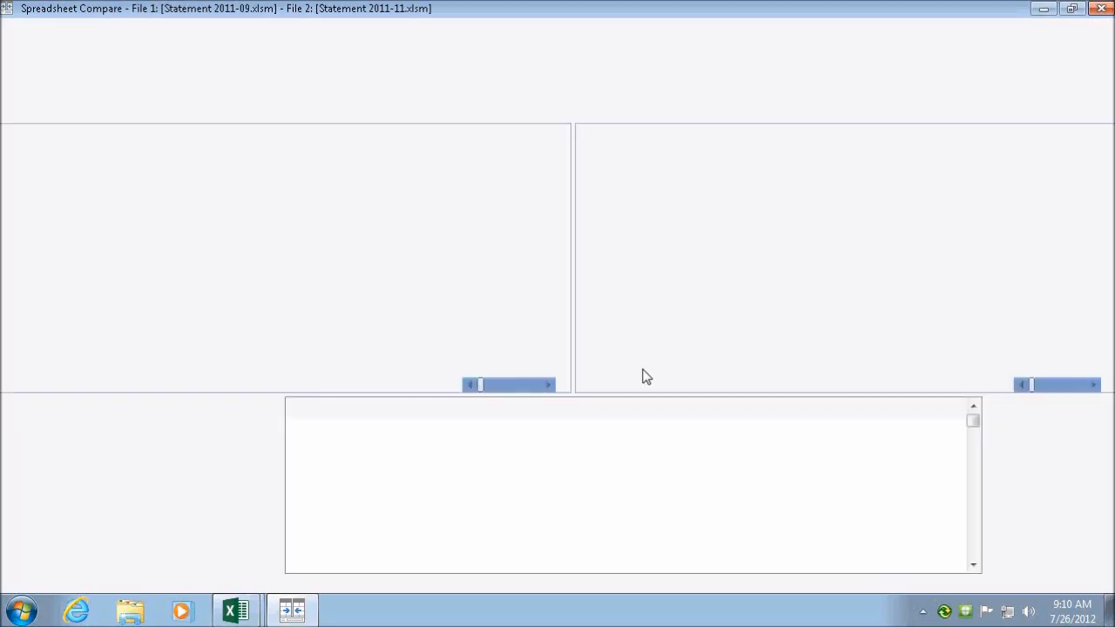
left_click(26, 78)
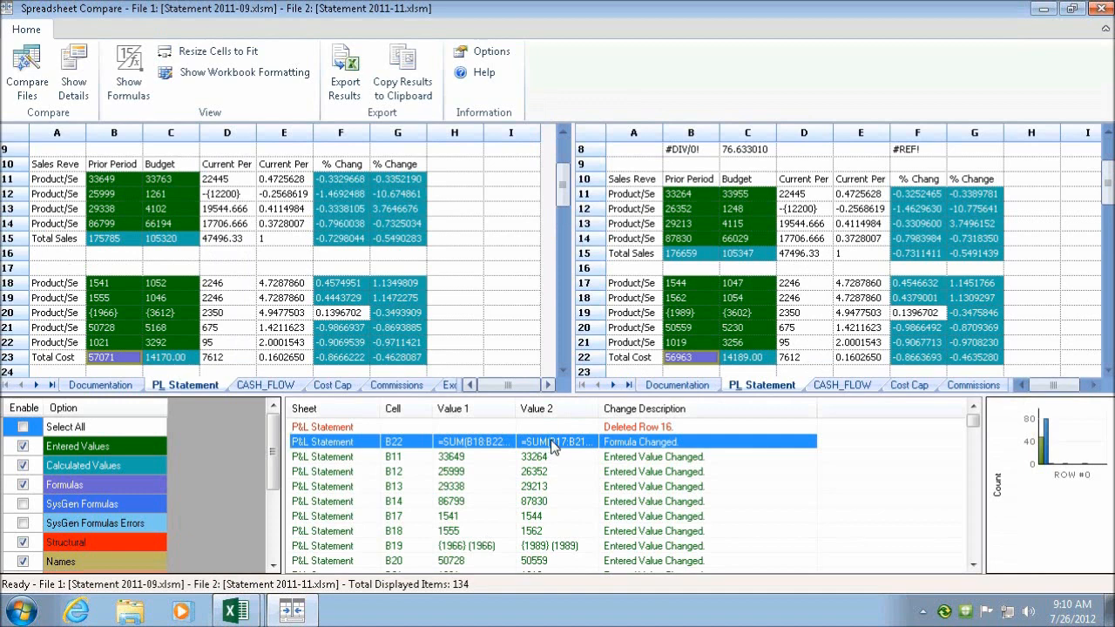
Filter results to the deleted row, changed formula and Module2 code change
left_click(553, 442)
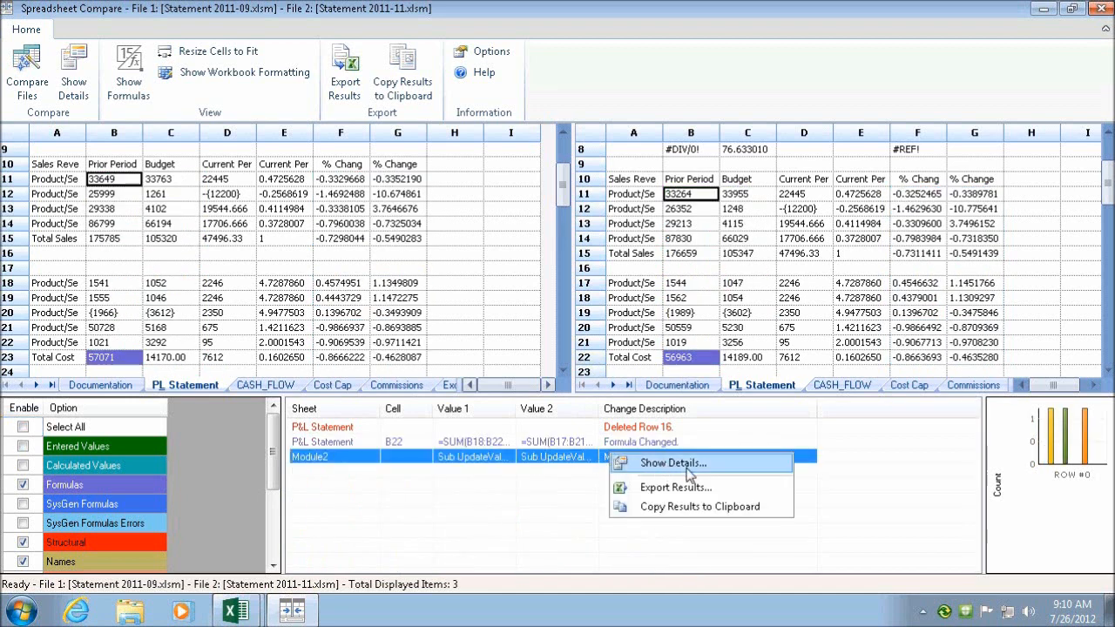
Maximize Module2's side-by-side code details, showing line 37's factor changed from 10500 to 10300
left_click(673, 463)
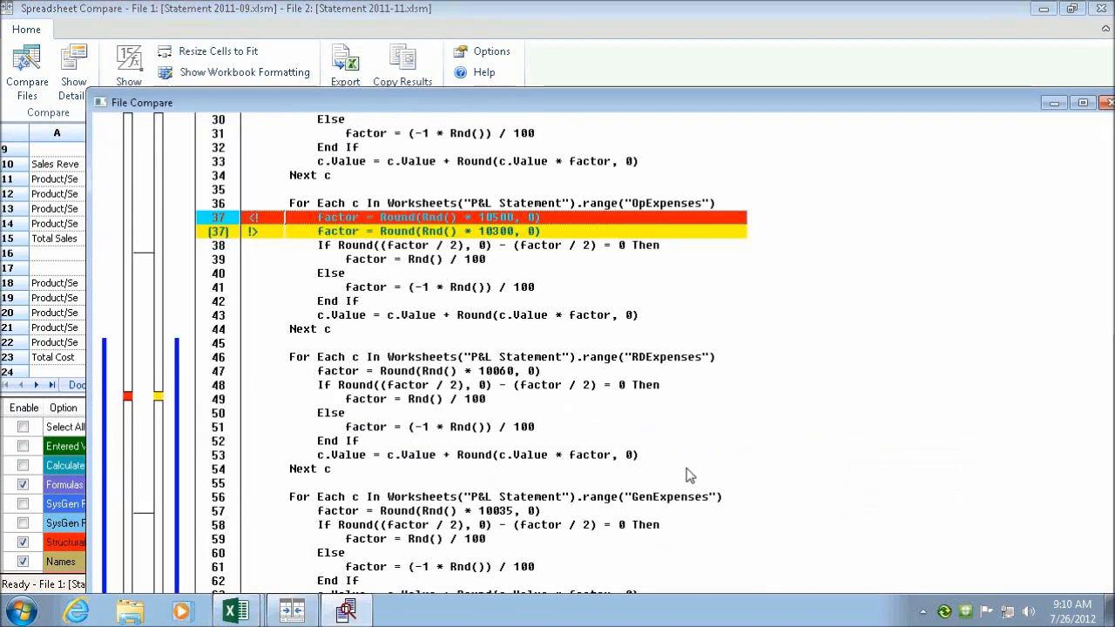
mouse_move(589, 475)
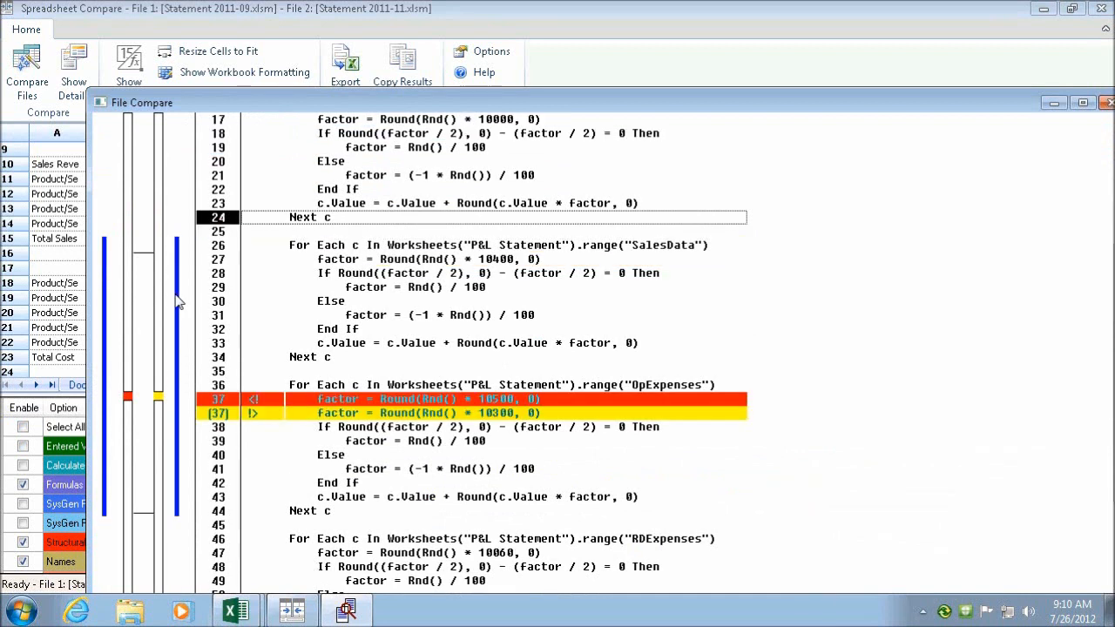
mouse_move(501, 426)
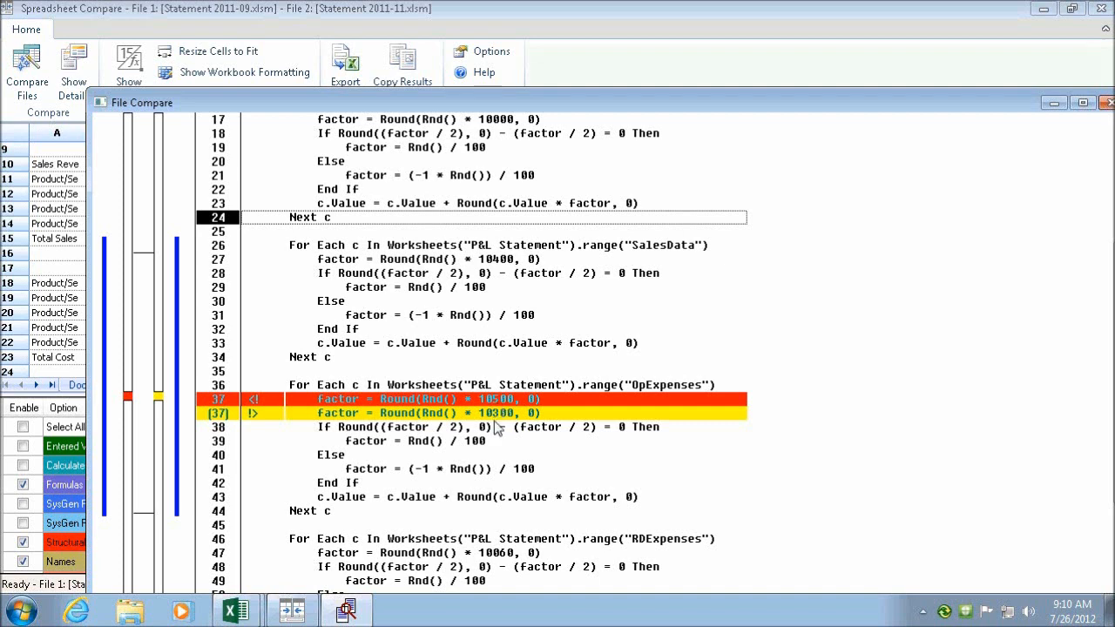
mouse_move(575, 43)
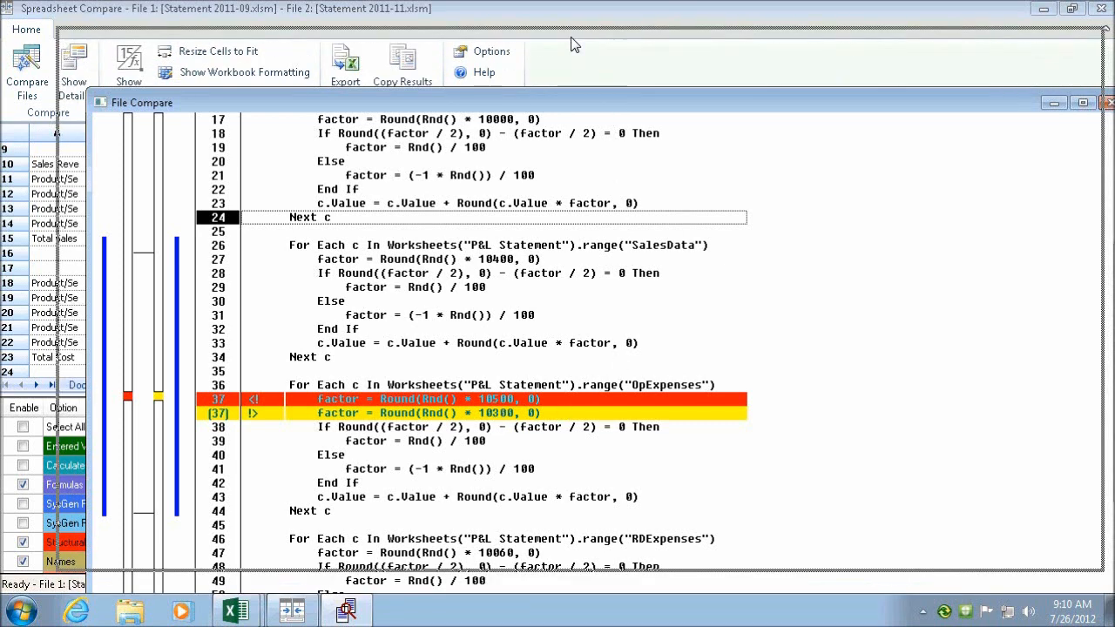
left_click(1084, 102)
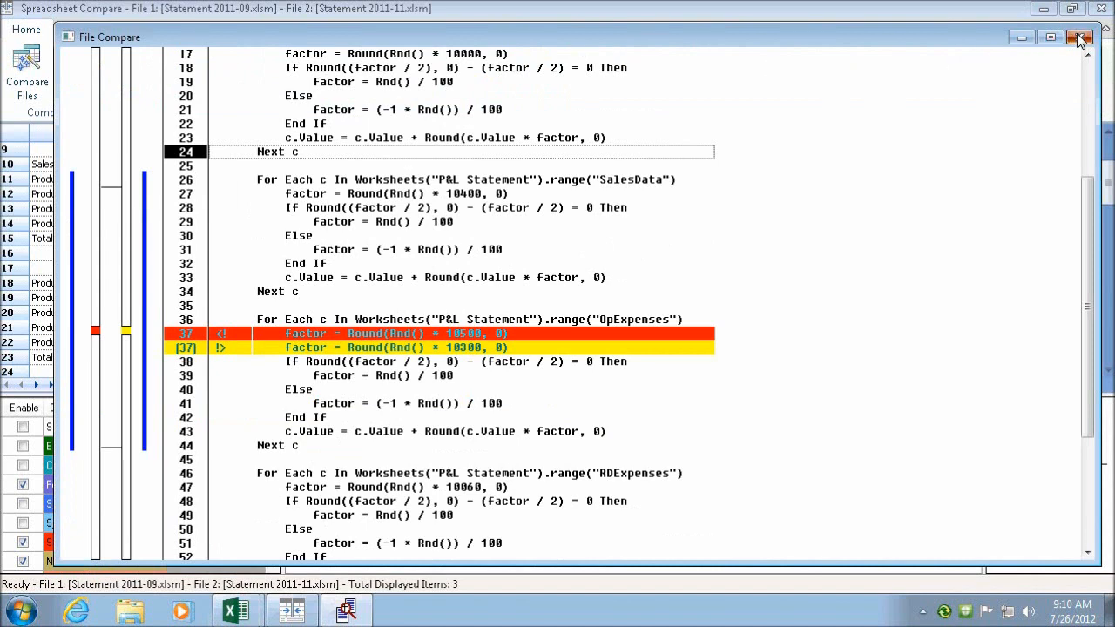